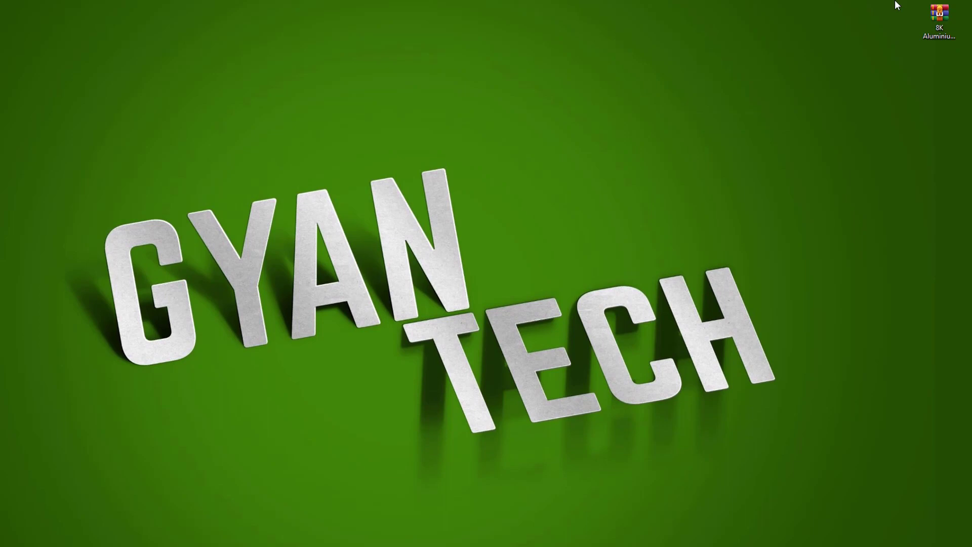
- Extract the encrypted foil textures RAR archive to the desktop, supplying its password
{"action": "left_click", "coordinate": [939, 18]}
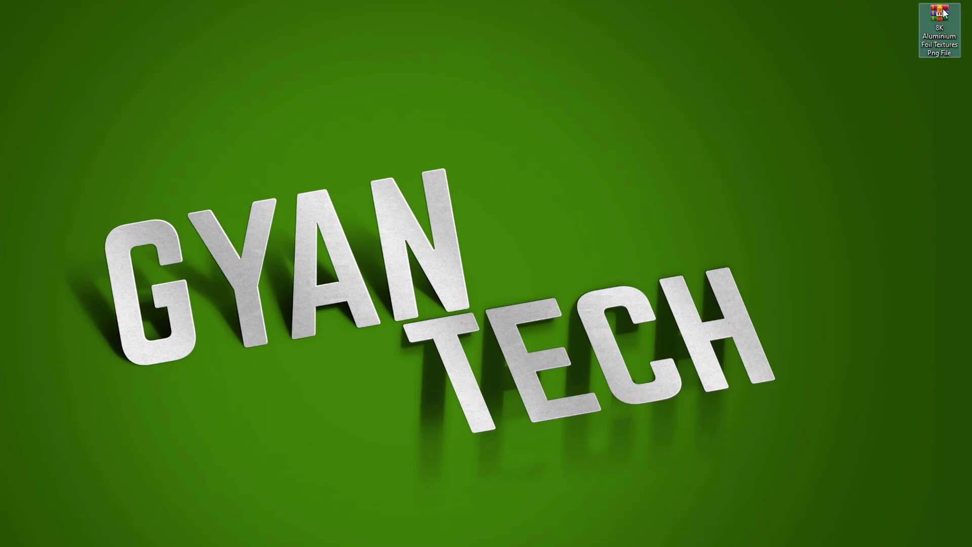
{"action": "double_click", "coordinate": [940, 12]}
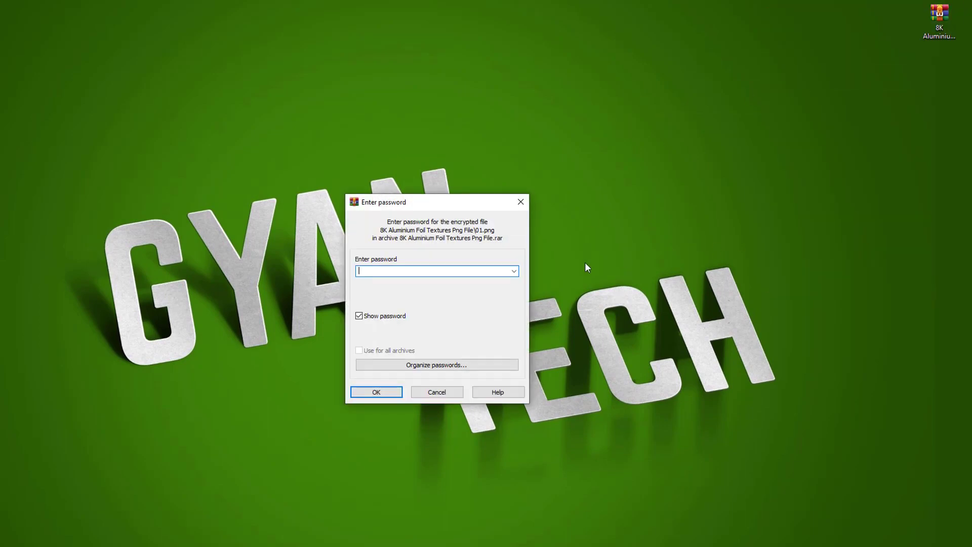
{"action": "left_click", "coordinate": [376, 391]}
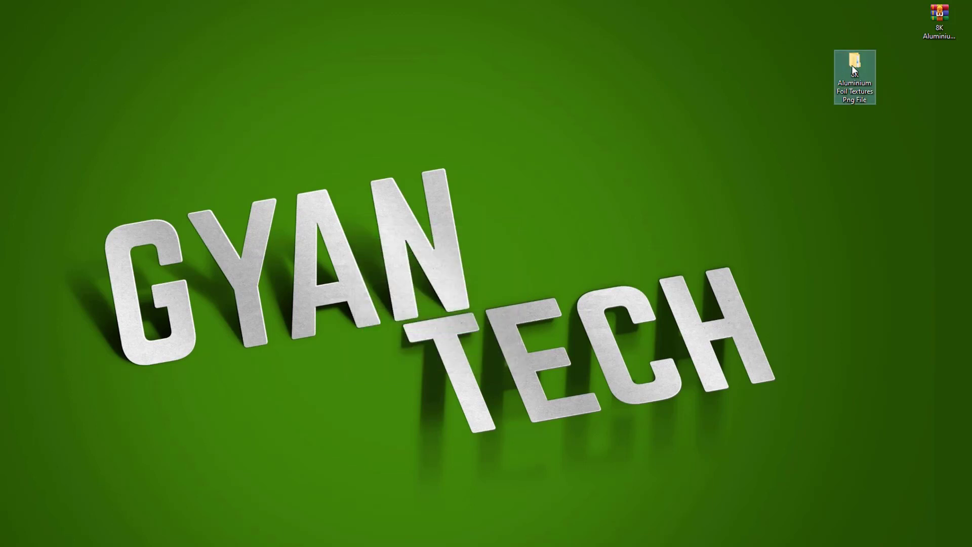
- Enter the inner 8K Aluminium Foil Textures Png File folder, select all 50 PNGs, and open 01 with Photos
{"action": "right_click", "coordinate": [855, 78]}
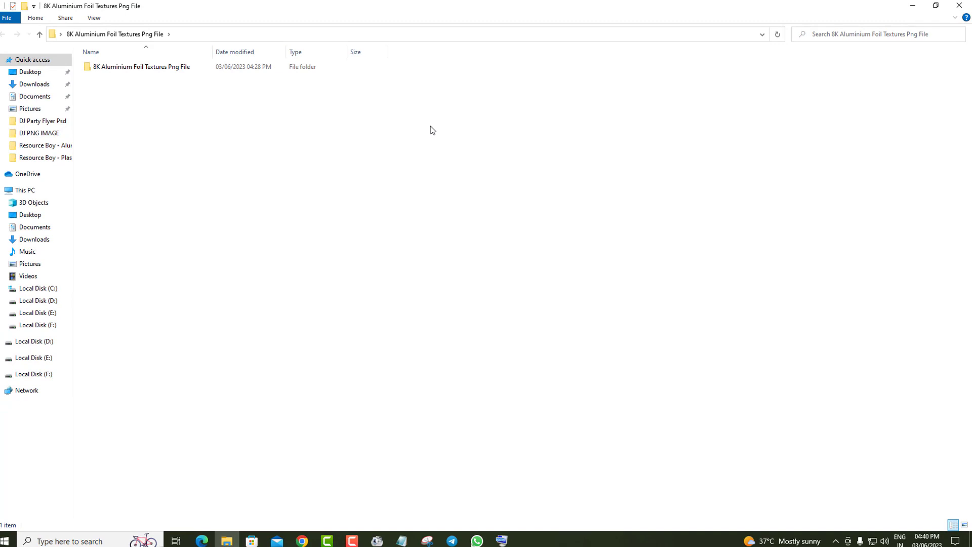
{"action": "double_click", "coordinate": [138, 66]}
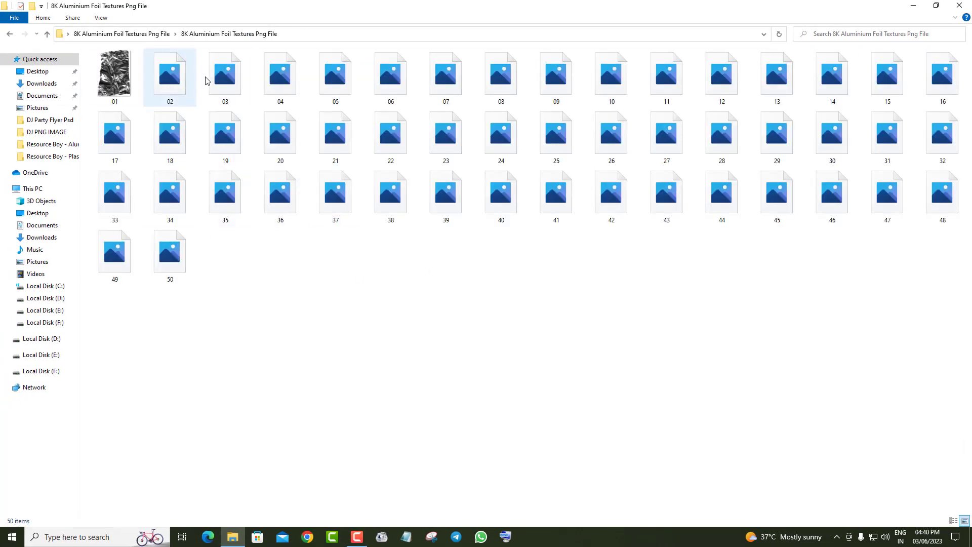
{"action": "key", "text": "ctrl+a"}
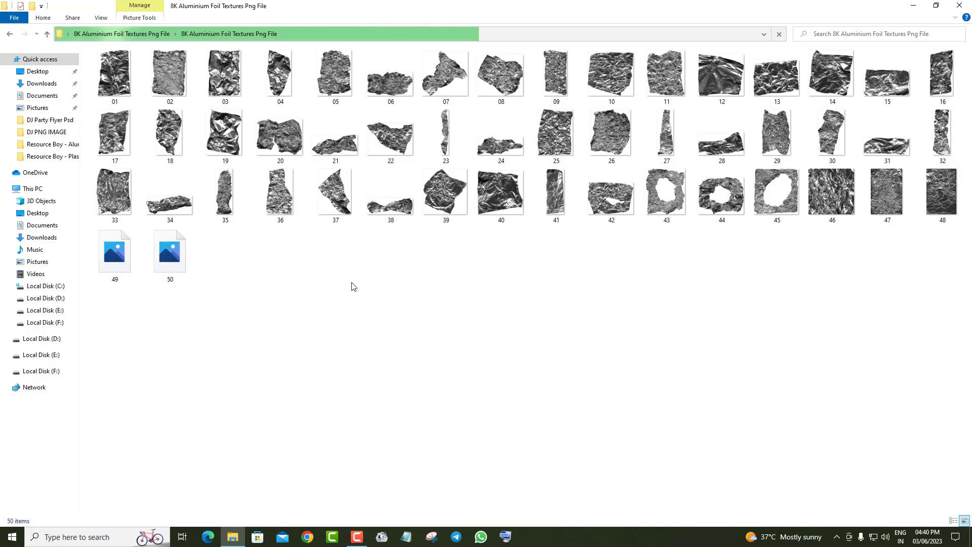
{"action": "right_click", "coordinate": [341, 275]}
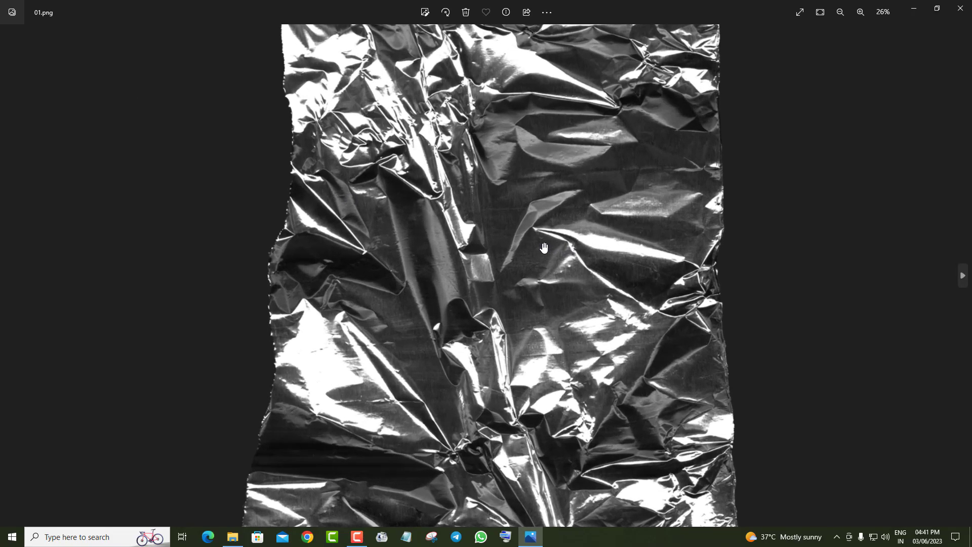
- Zoom in three times on texture 01's foil crinkles past 100%, then close Photos
{"action": "left_click", "coordinate": [861, 12]}
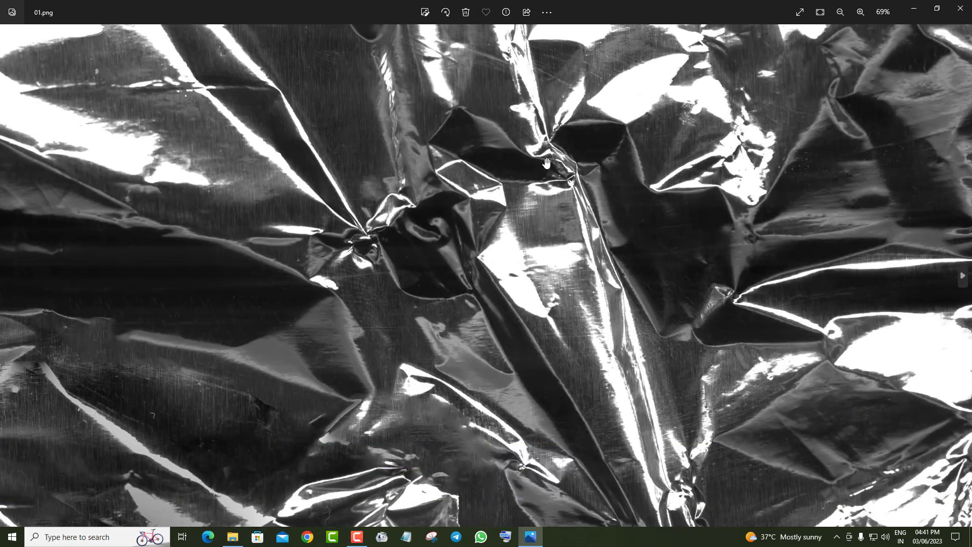
{"action": "left_click", "coordinate": [860, 12]}
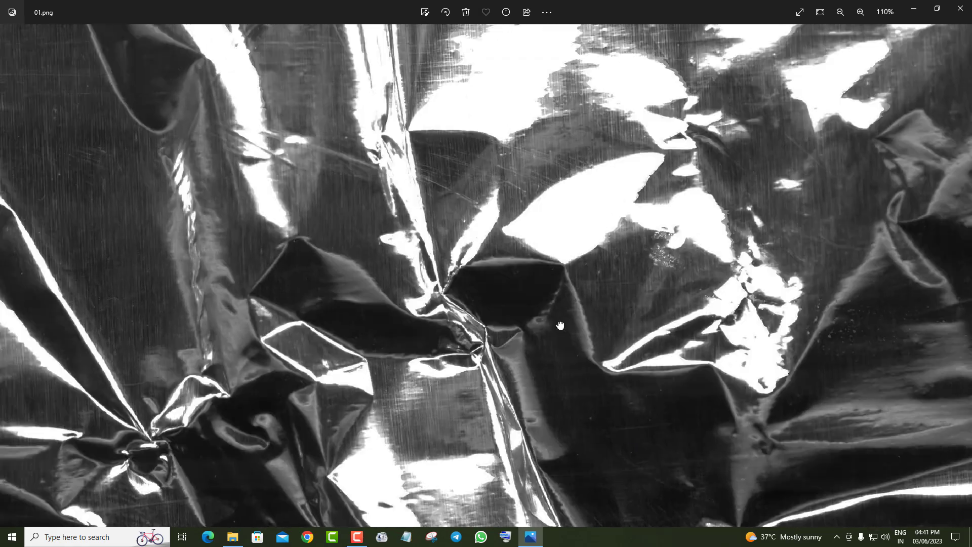
{"action": "left_click", "coordinate": [861, 12]}
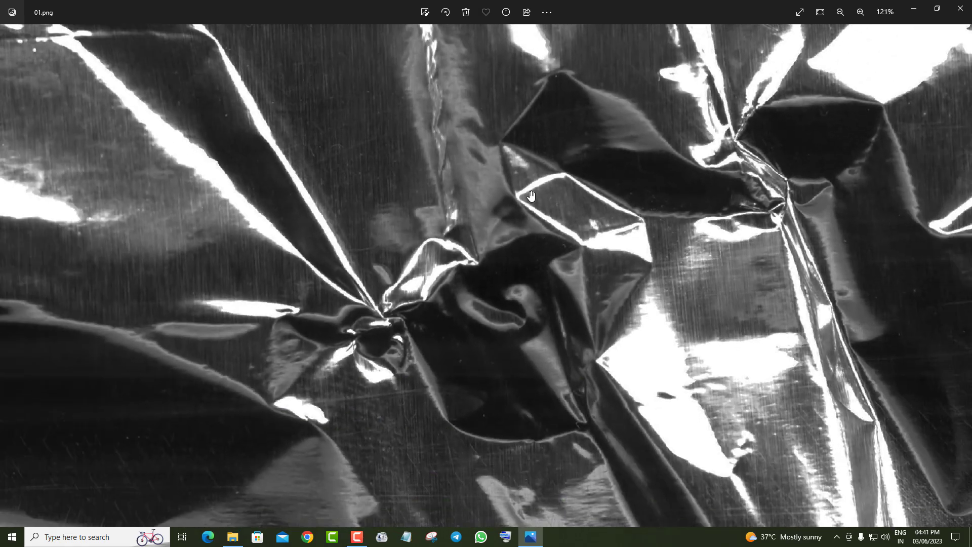
{"action": "left_click", "coordinate": [841, 12]}
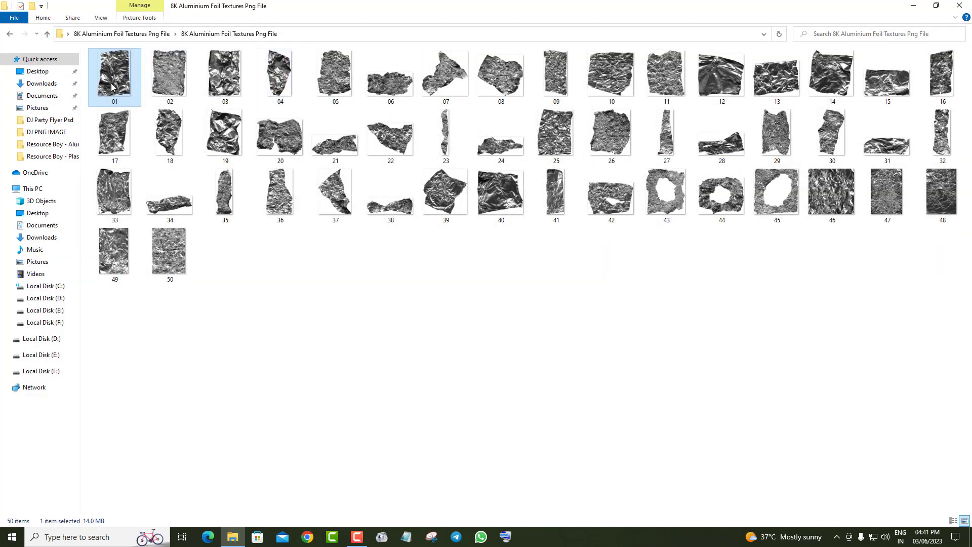
{"action": "right_click", "coordinate": [114, 76]}
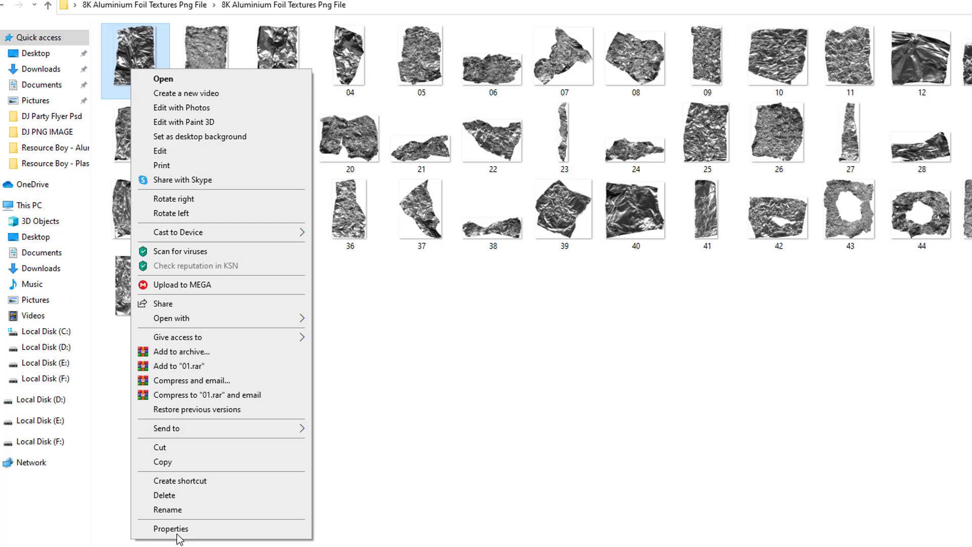
{"action": "left_click", "coordinate": [170, 529]}
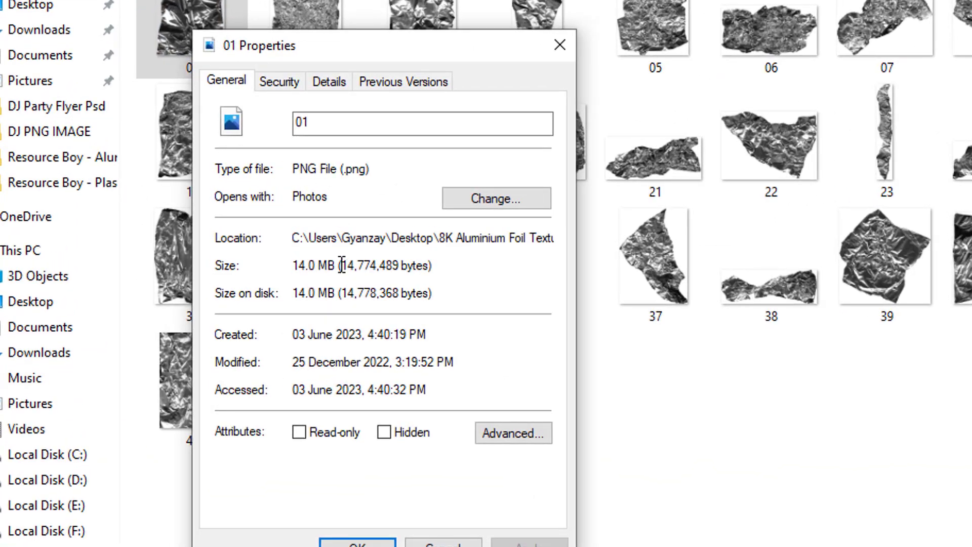
{"action": "left_click", "coordinate": [329, 81]}
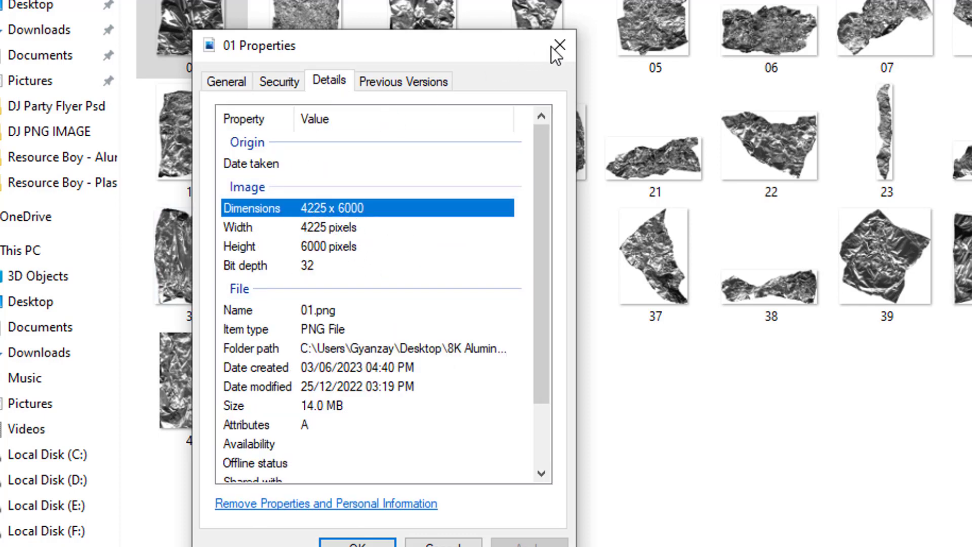
{"action": "left_click", "coordinate": [557, 46]}
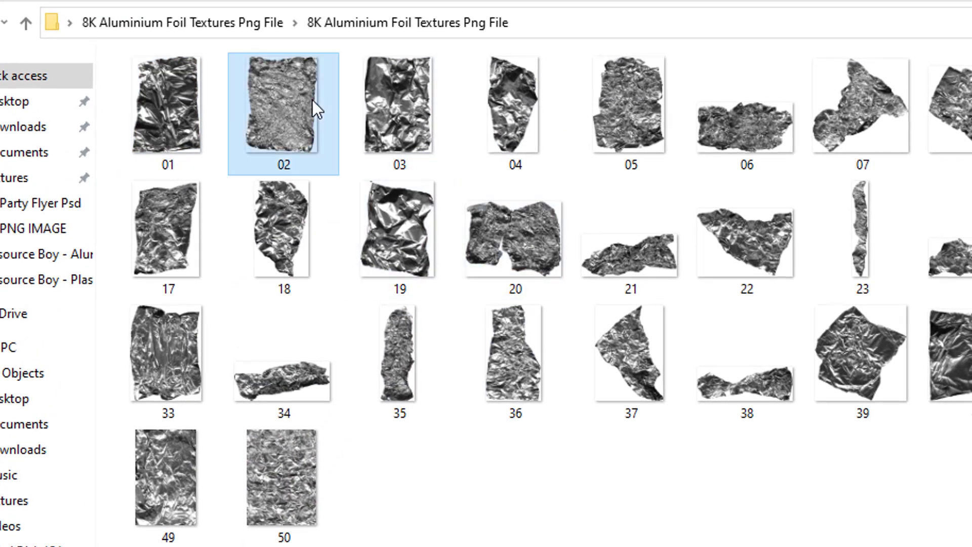
- Read texture 02's properties (52.6 MB, 7506 x 10000 pixels), then open texture 03 in Photos
{"action": "right_click", "coordinate": [283, 111]}
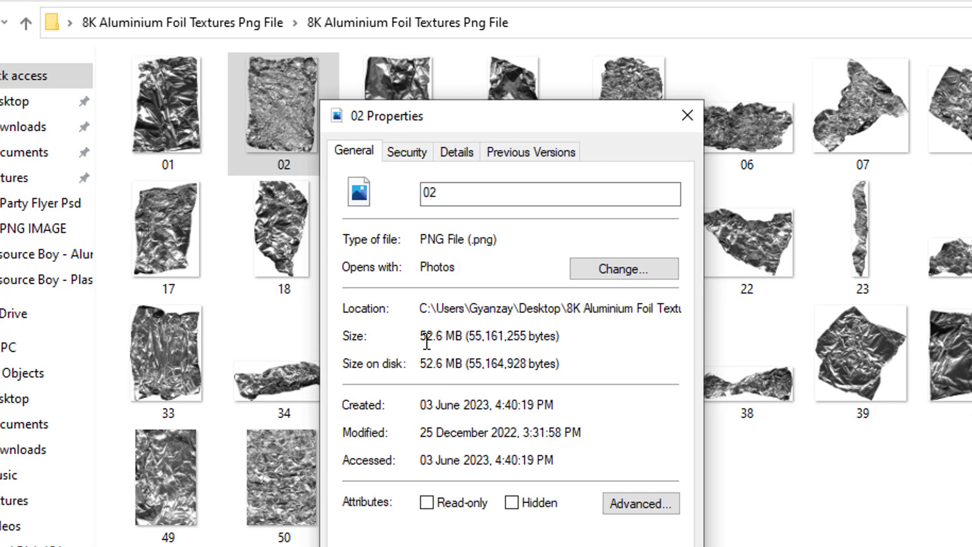
{"action": "double_click", "coordinate": [424, 336]}
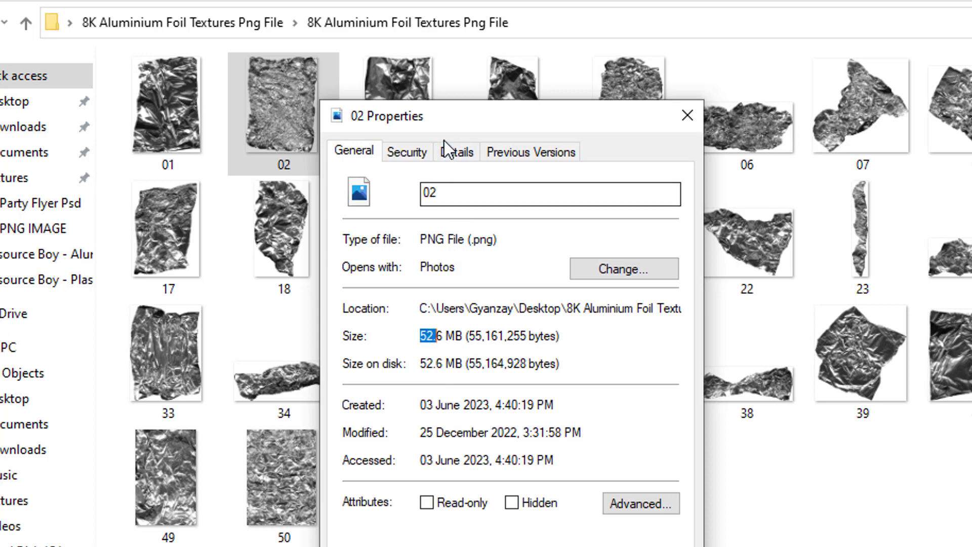
{"action": "left_click", "coordinate": [456, 151]}
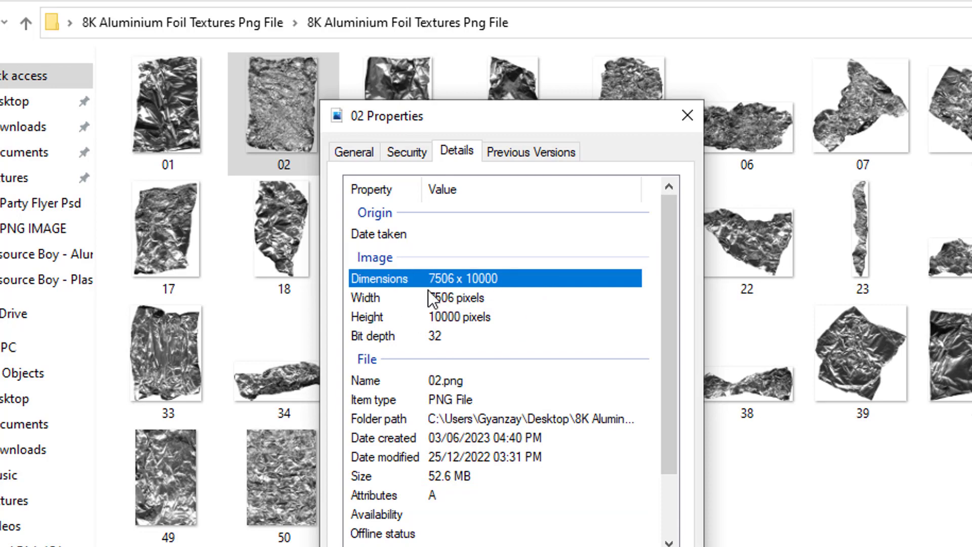
{"action": "left_click", "coordinate": [687, 115]}
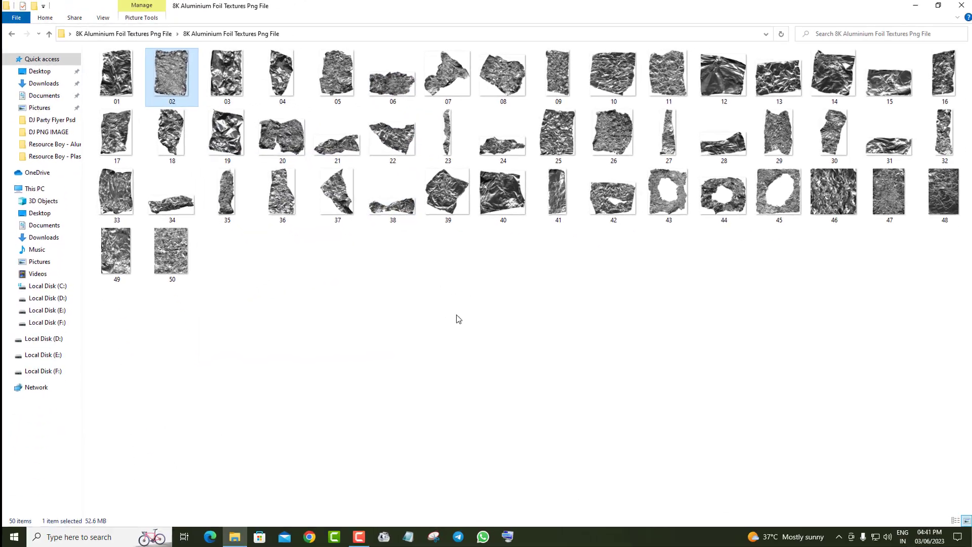
{"action": "double_click", "coordinate": [172, 73]}
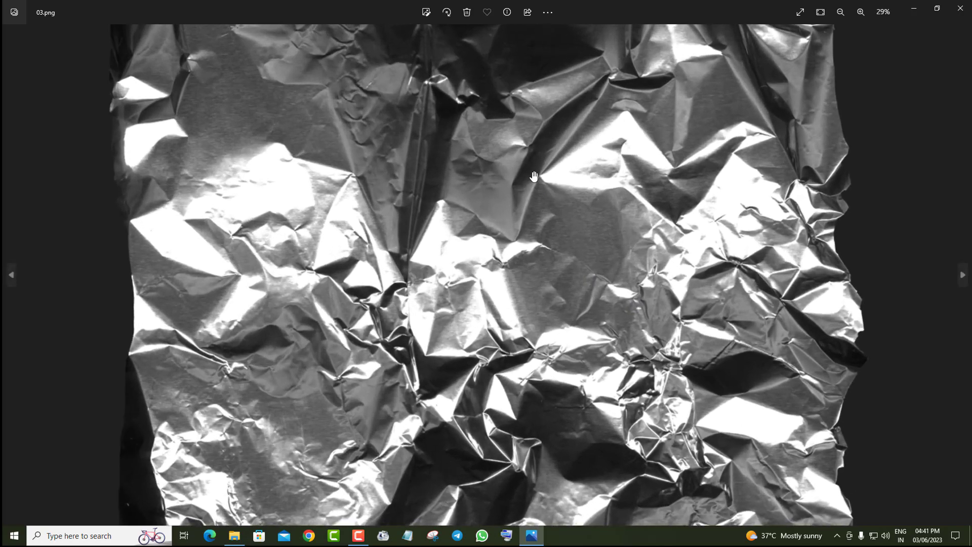
- Zoom out on texture 03, move to texture 04 and magnify it, then advance to 05
{"action": "left_click", "coordinate": [841, 12]}
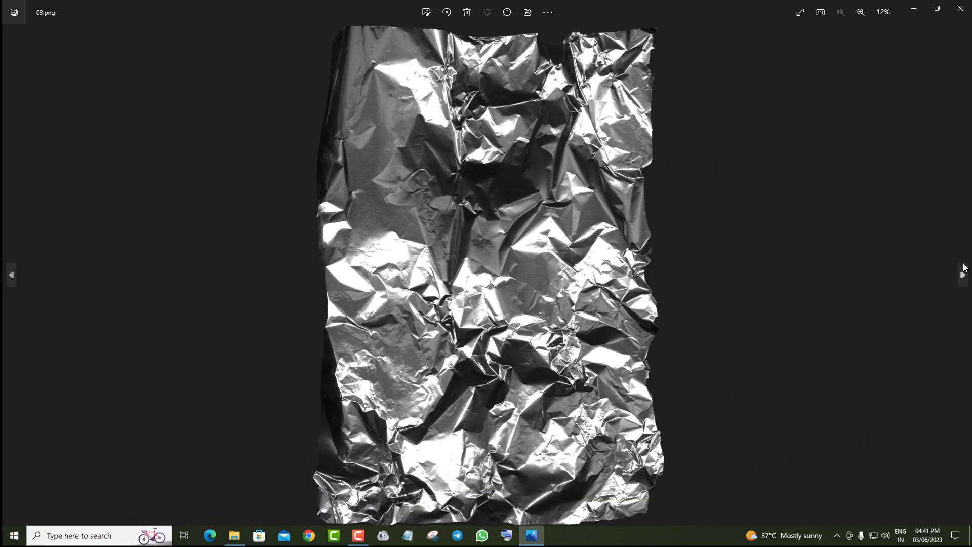
{"action": "left_click", "coordinate": [960, 274]}
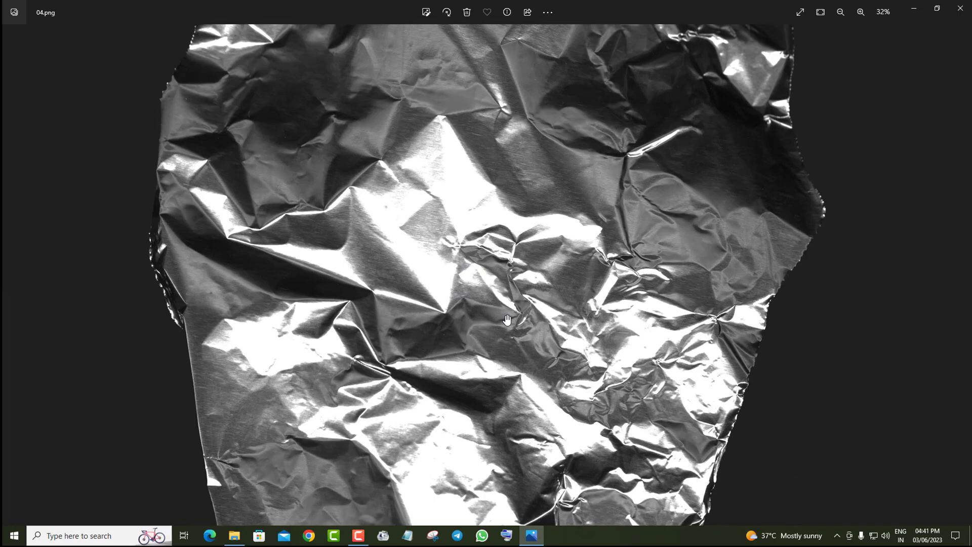
{"action": "left_click", "coordinate": [861, 12]}
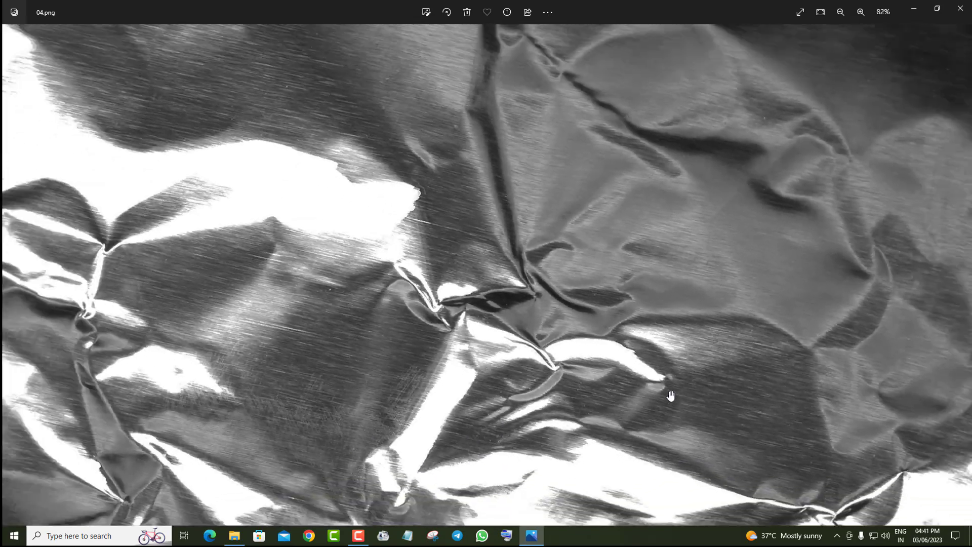
{"action": "left_click", "coordinate": [841, 12]}
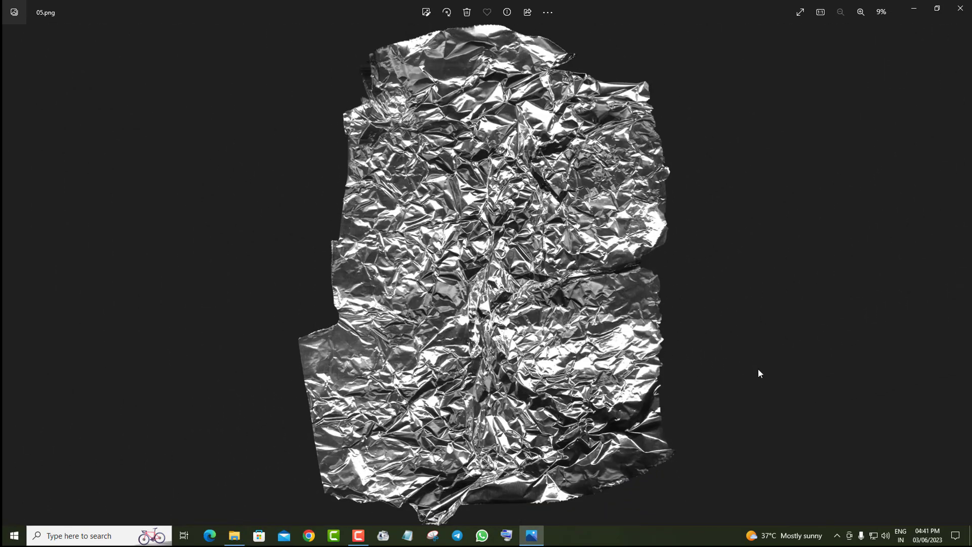
- Zoom in twice on texture 05's foil detail, zoom back out, and close Photos
{"action": "left_click", "coordinate": [861, 12]}
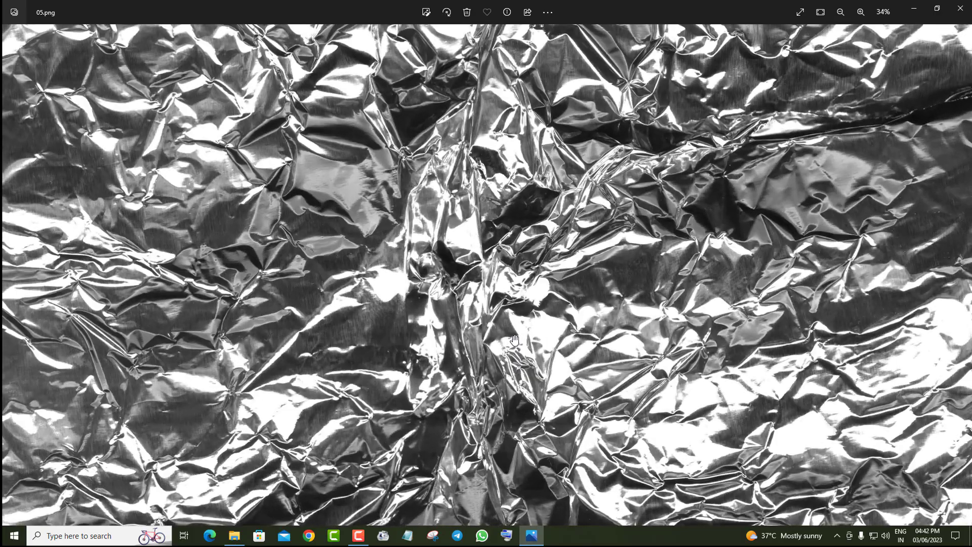
{"action": "left_click", "coordinate": [861, 12]}
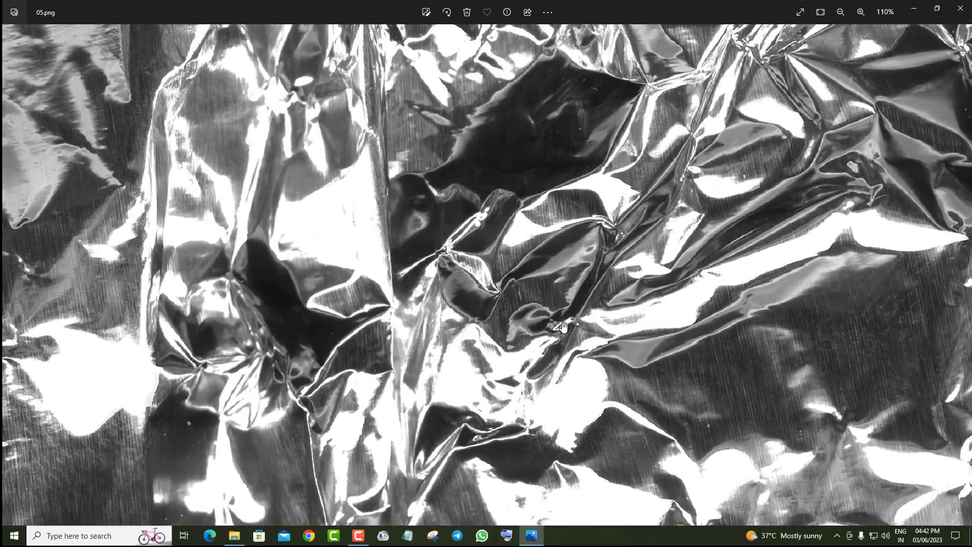
{"action": "left_click", "coordinate": [841, 12]}
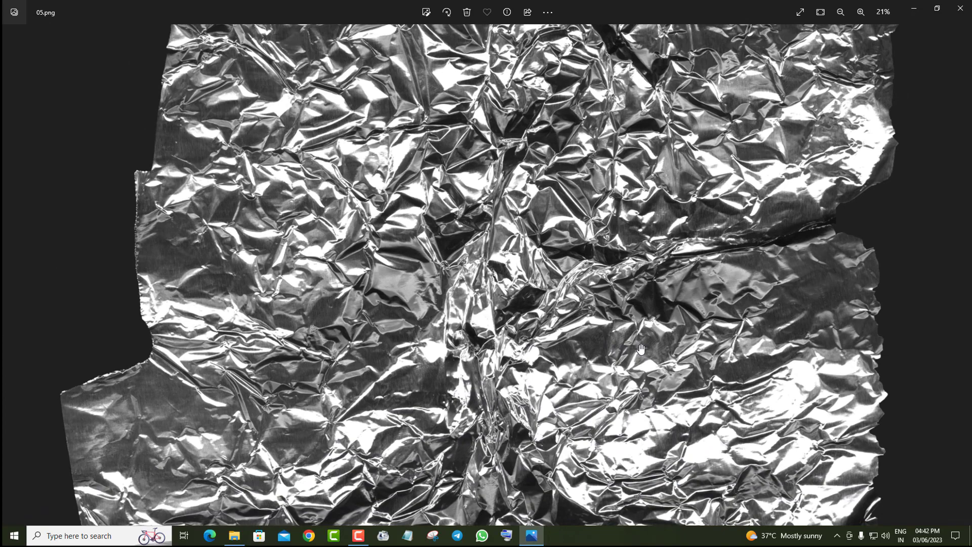
{"action": "left_click", "coordinate": [842, 12]}
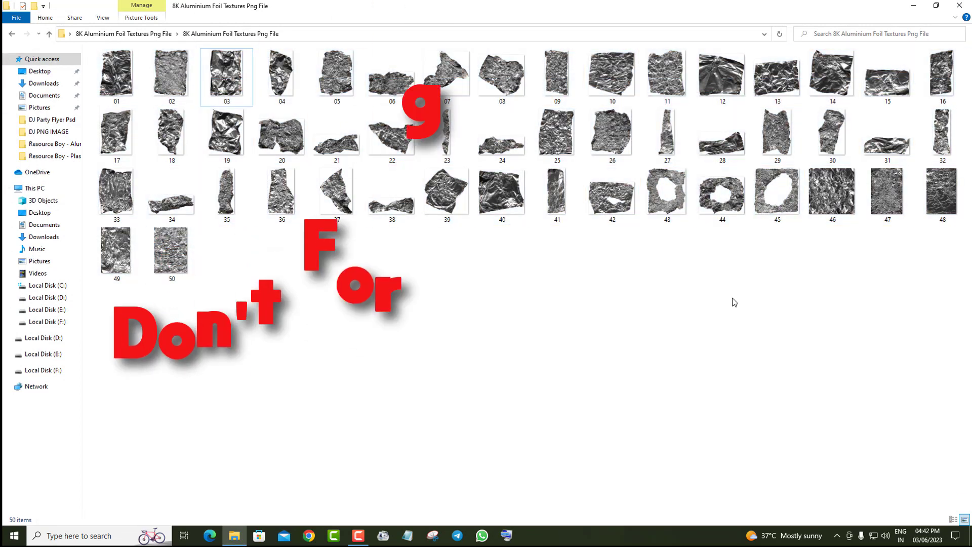
{"action": "key", "text": "ctrl+a"}
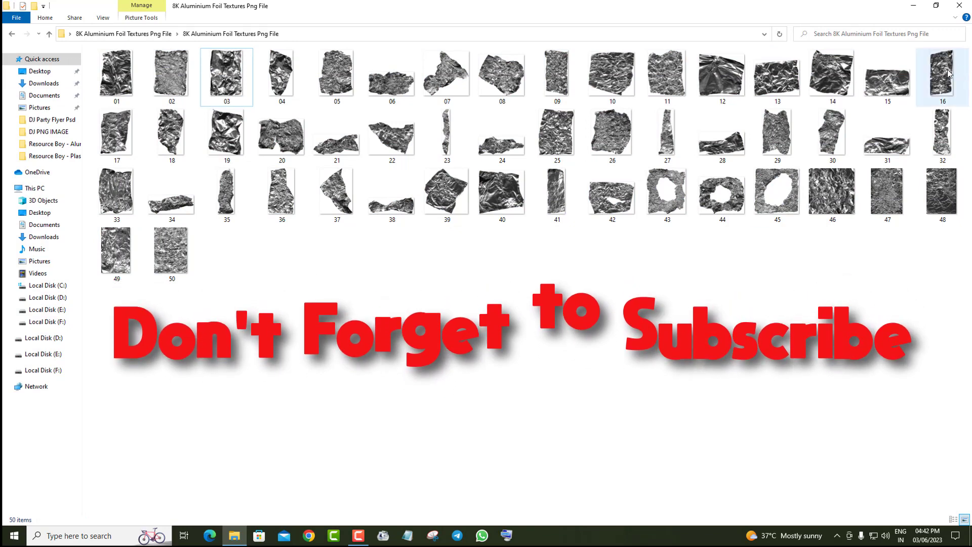
{"action": "mouse_move", "coordinate": [961, 6]}
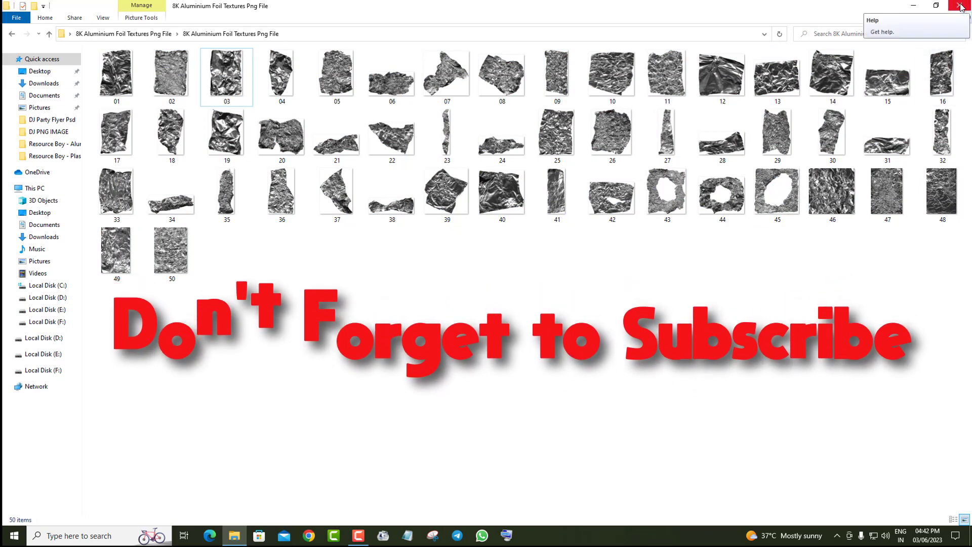